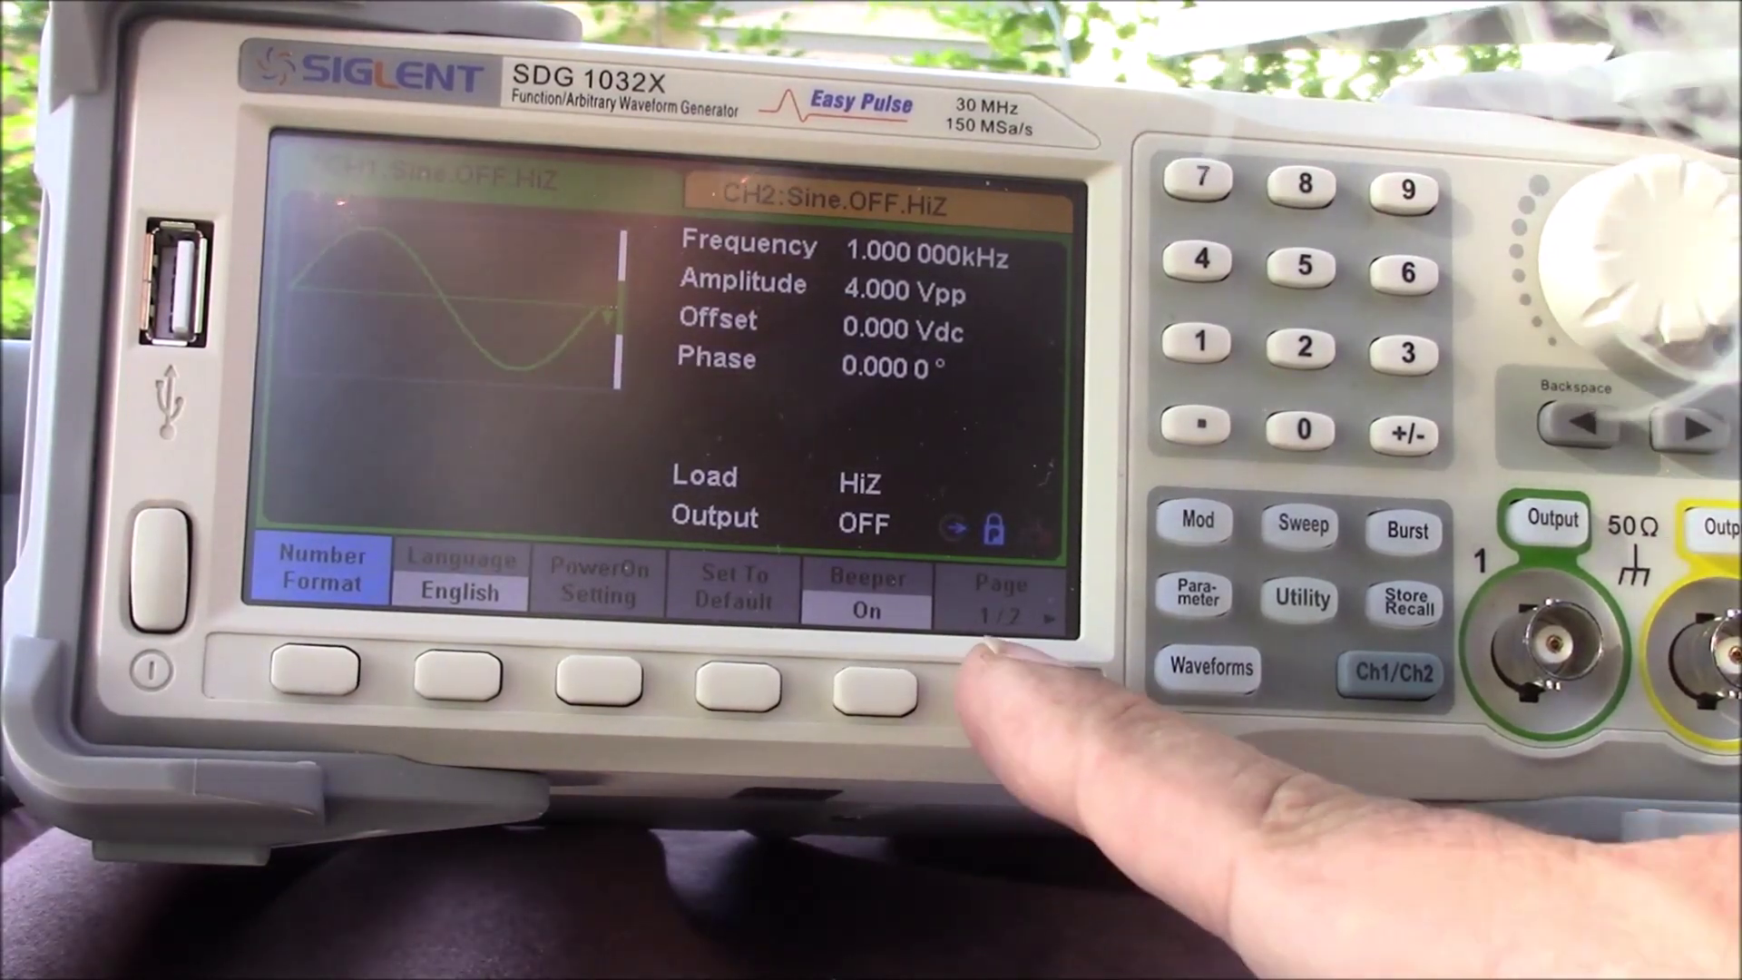
- Go to Utility page 2/2 and show System Info: 7 startups, versions, product type, serial number
{"action": "left_click", "coordinate": [1000, 701]}
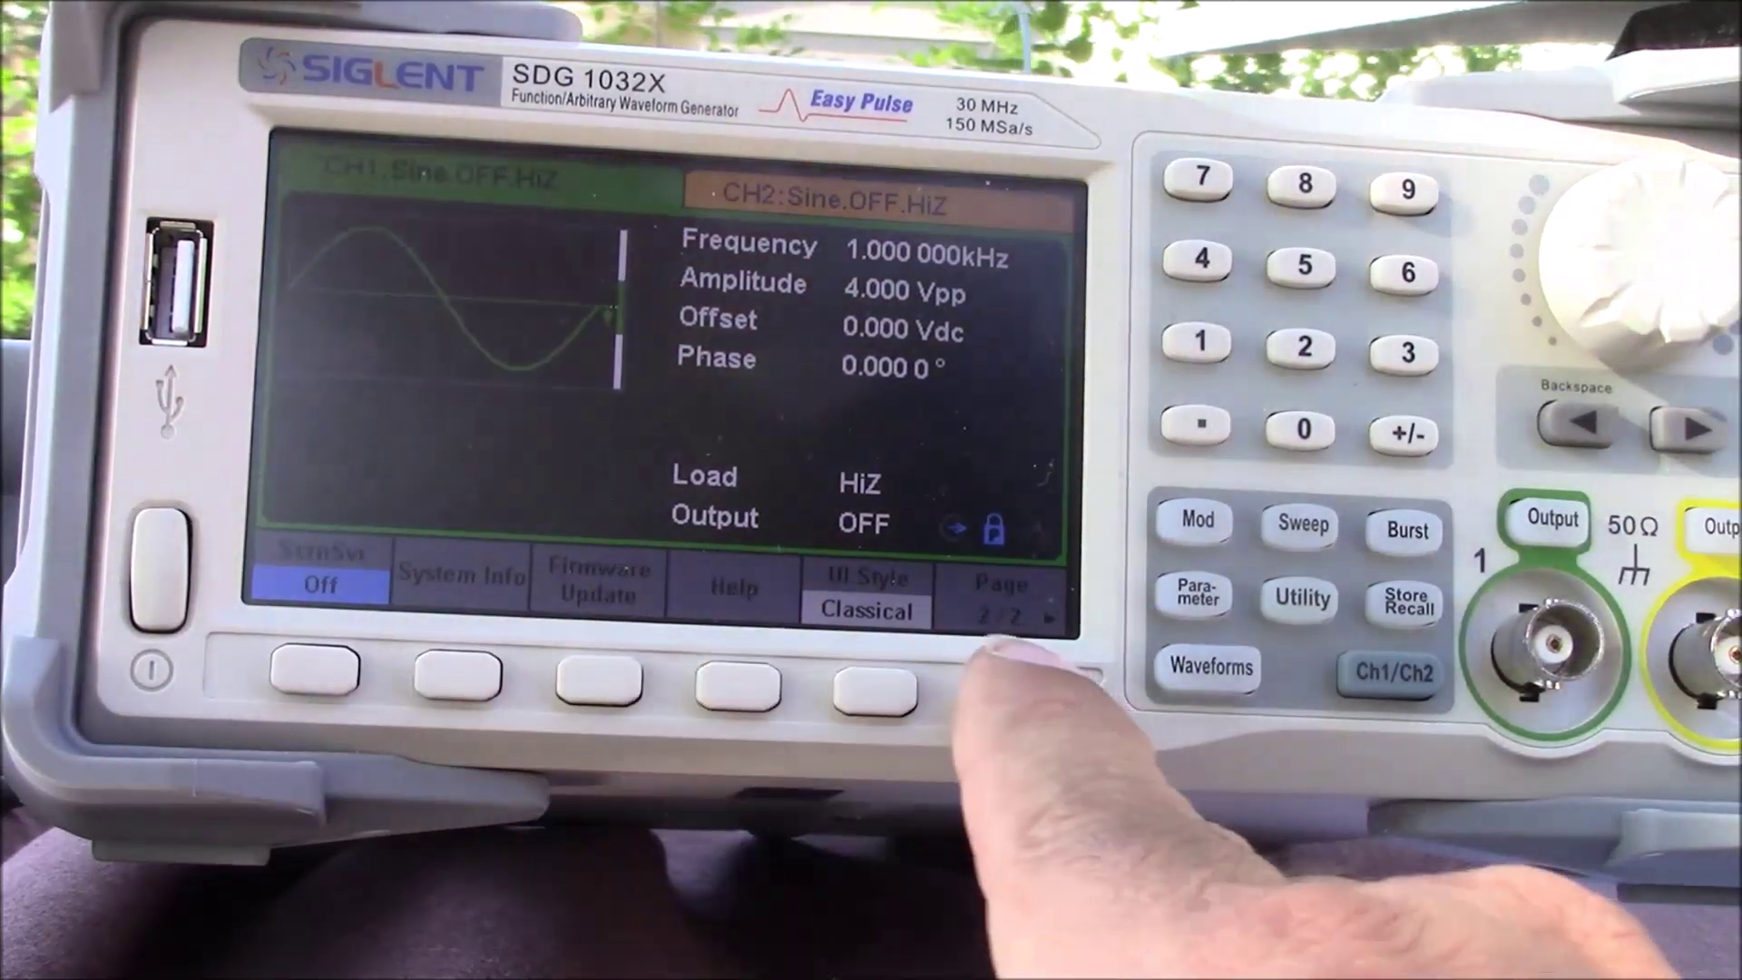
{"action": "left_click", "coordinate": [457, 684]}
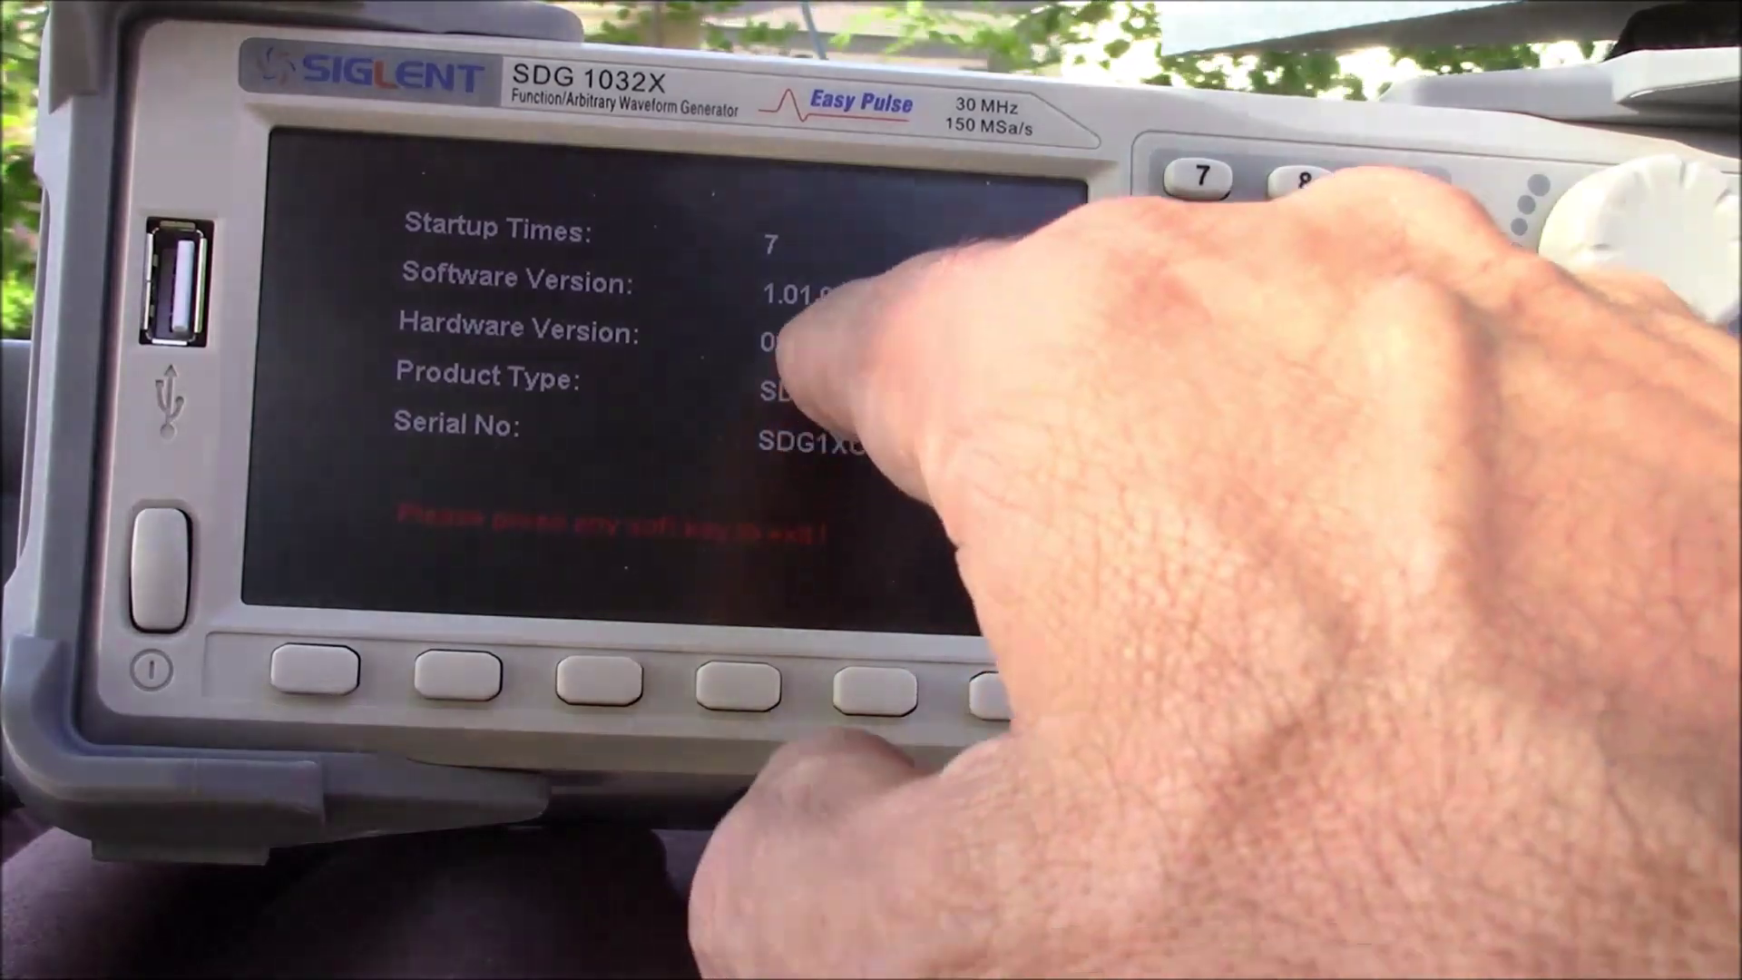